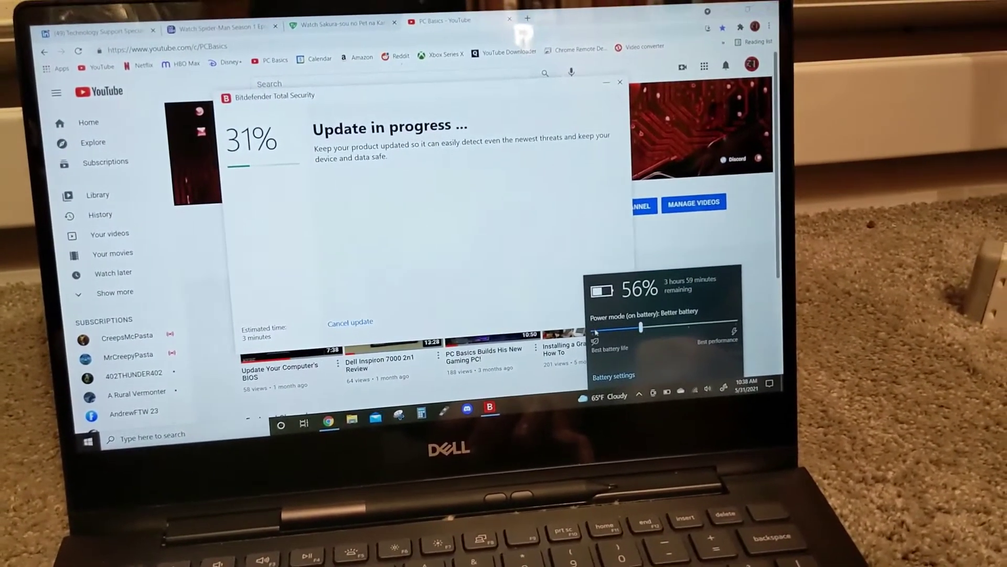
Step: Slide the battery power mode toward Better battery and go to Power Options
left_click_drag(641, 327, 588, 327)
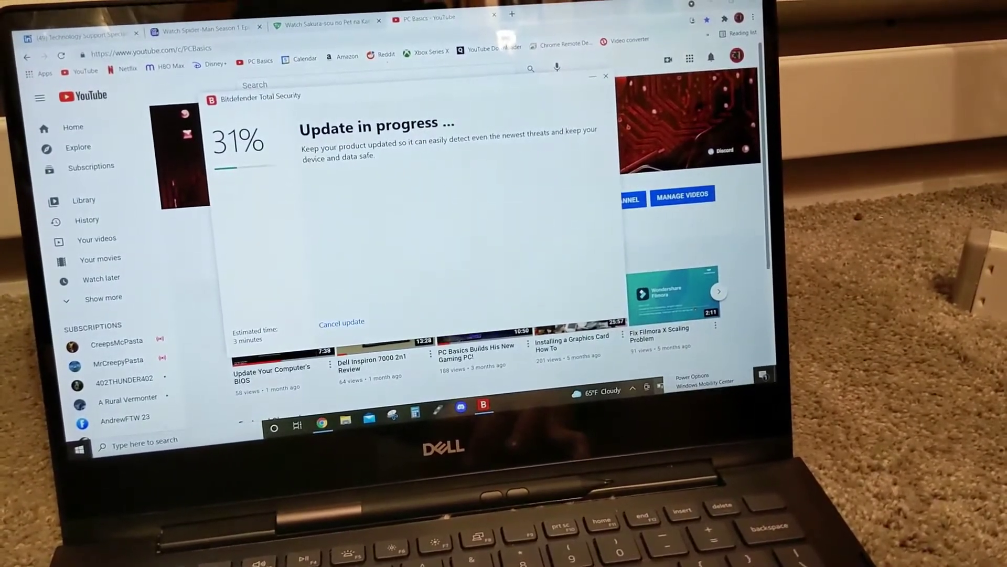
left_click(665, 390)
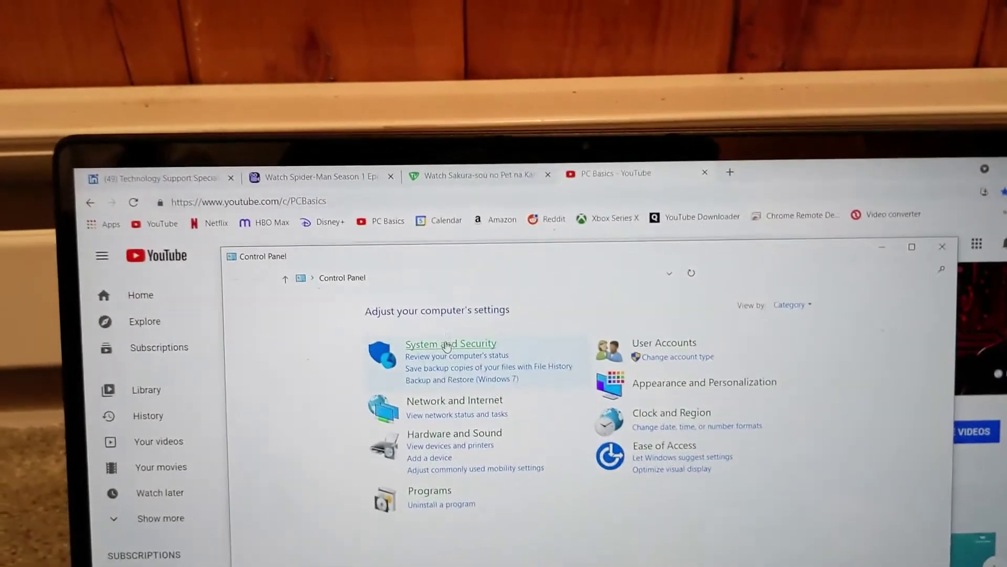
Step: Reach the Power Options page via System and Security, showing Balanced and Dell plans
left_click(450, 343)
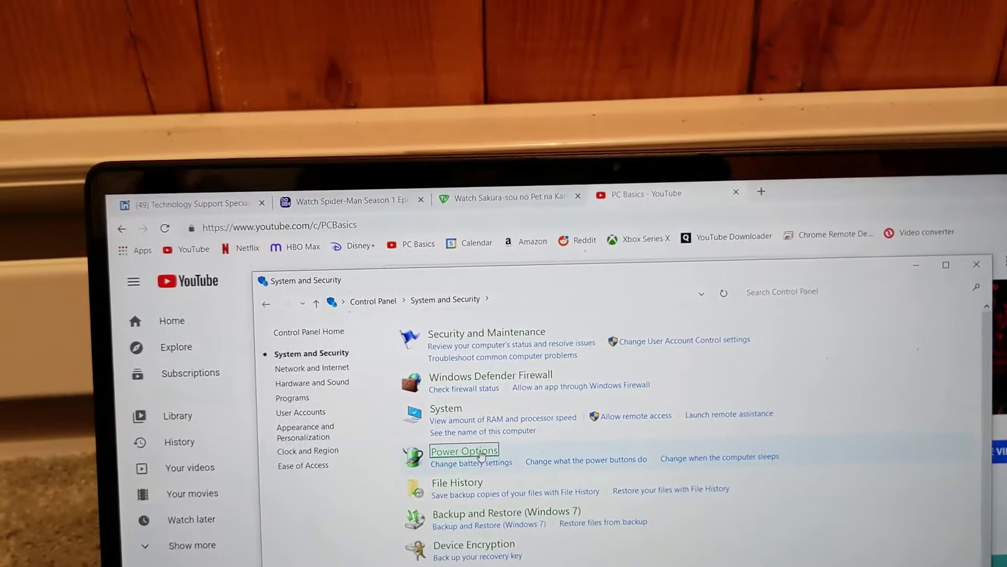
left_click(463, 451)
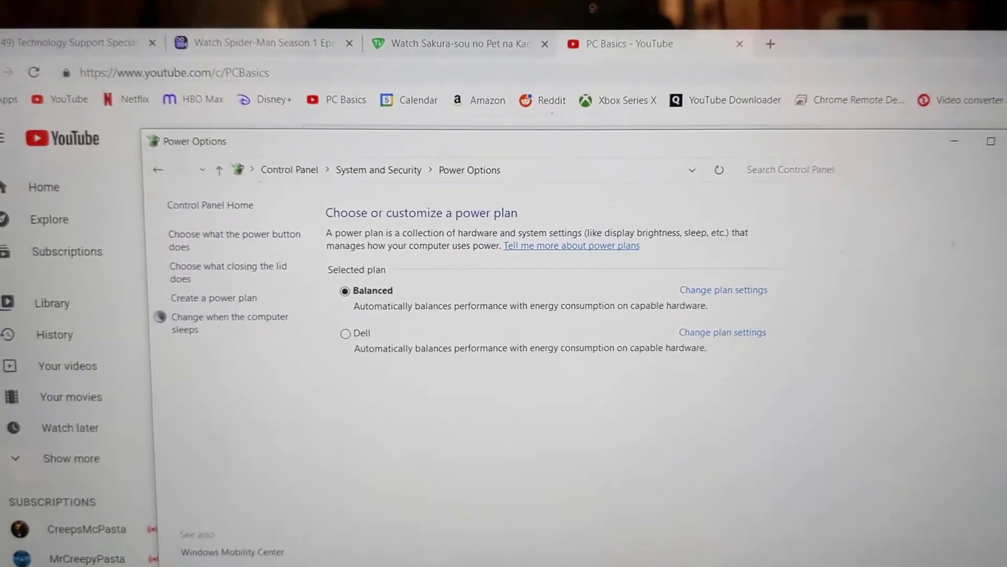
Step: Close the Power Options window after reviewing the Balanced and Dell plans
left_click(702, 481)
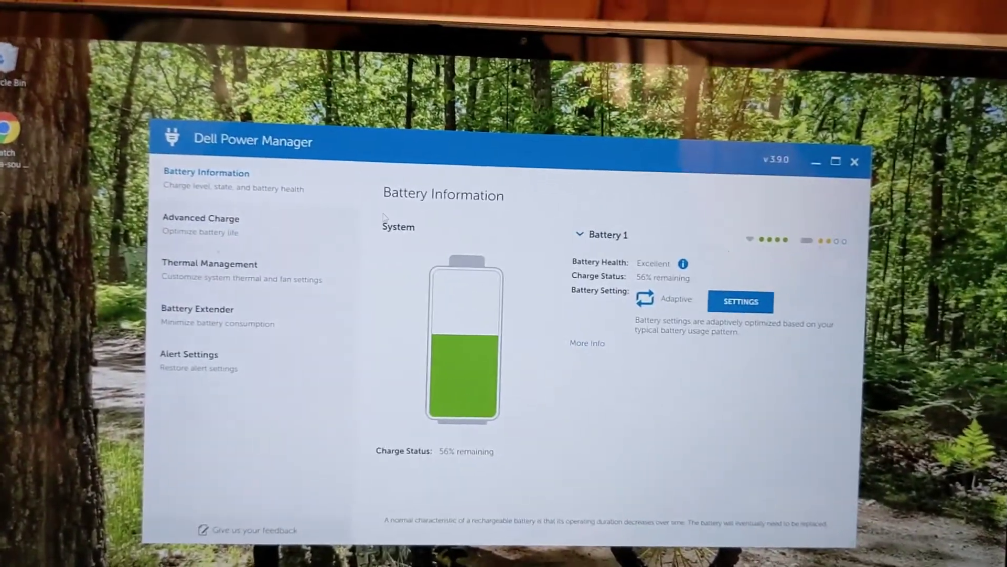
Step: Review Dell Power Manager battery info: Excellent health, 56% remaining, Adaptive setting
left_click(741, 302)
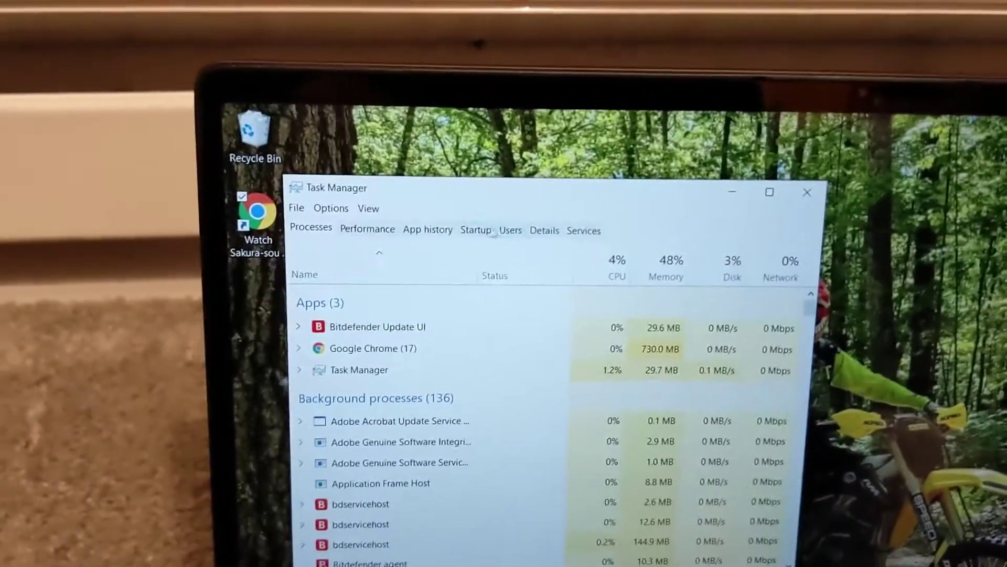
Step: Show Task Manager's Startup list with each app's publisher, status and impact
left_click(476, 230)
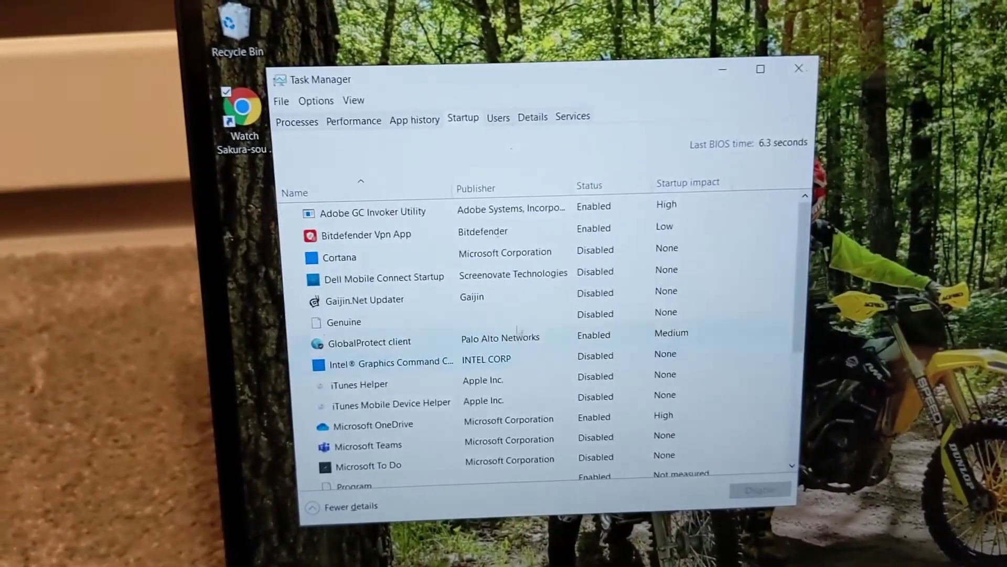
Step: Select the Gaijin.Net Updater startup entry, then close Task Manager
left_click(364, 299)
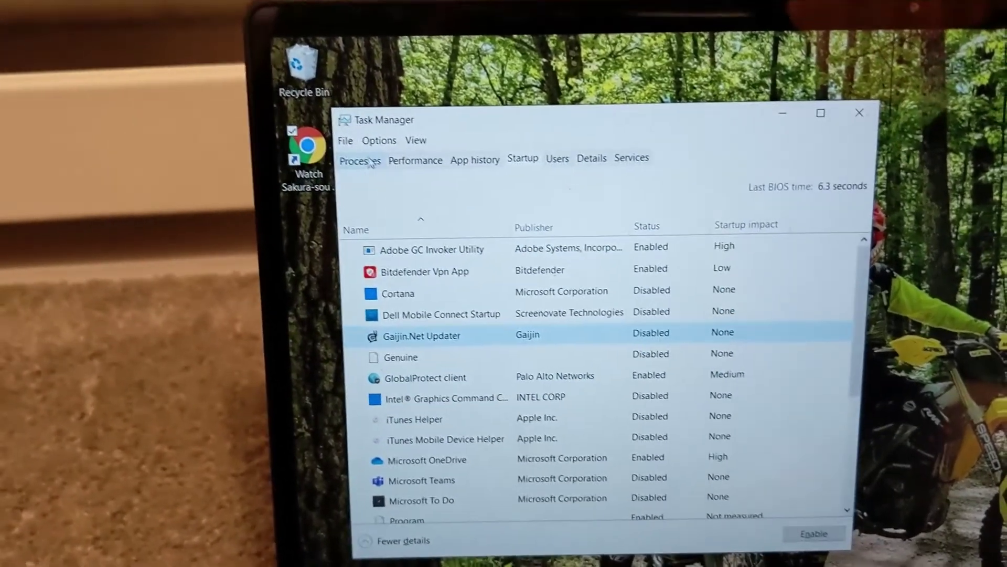
left_click(858, 113)
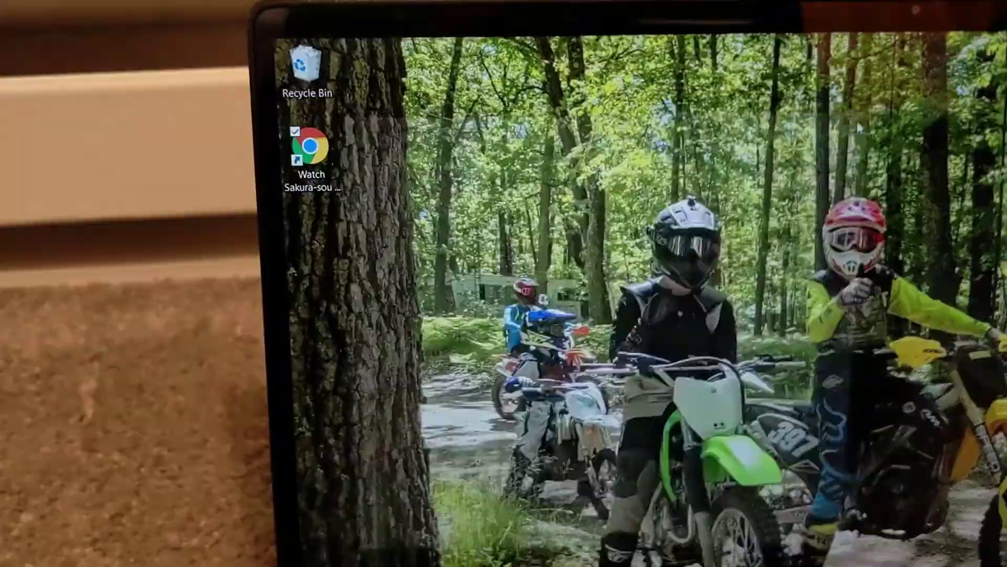